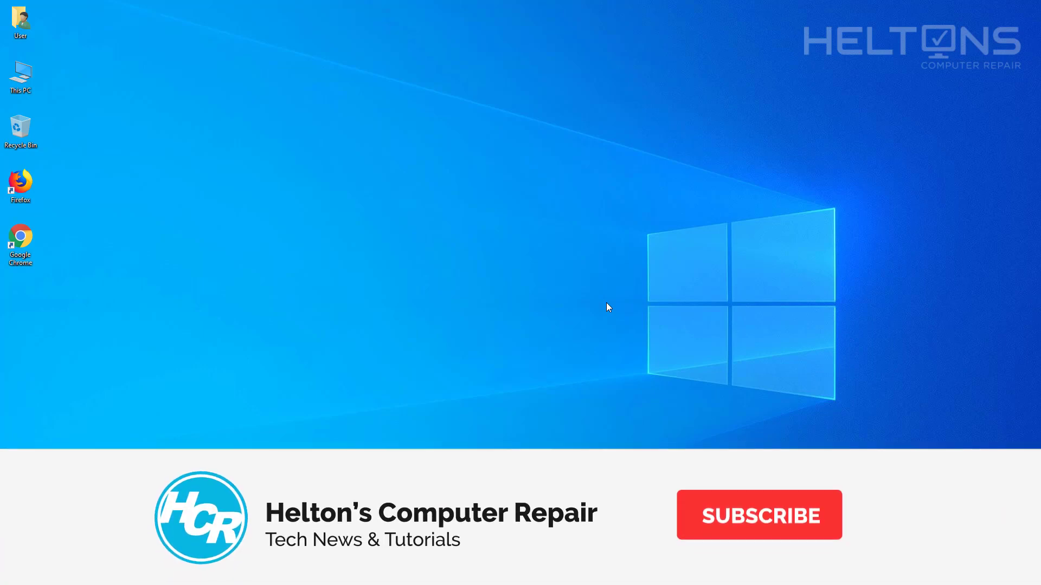
# Browse the Start menu's installed apps and close the running Windows Movie Maker window.
pyautogui.click(759, 515)
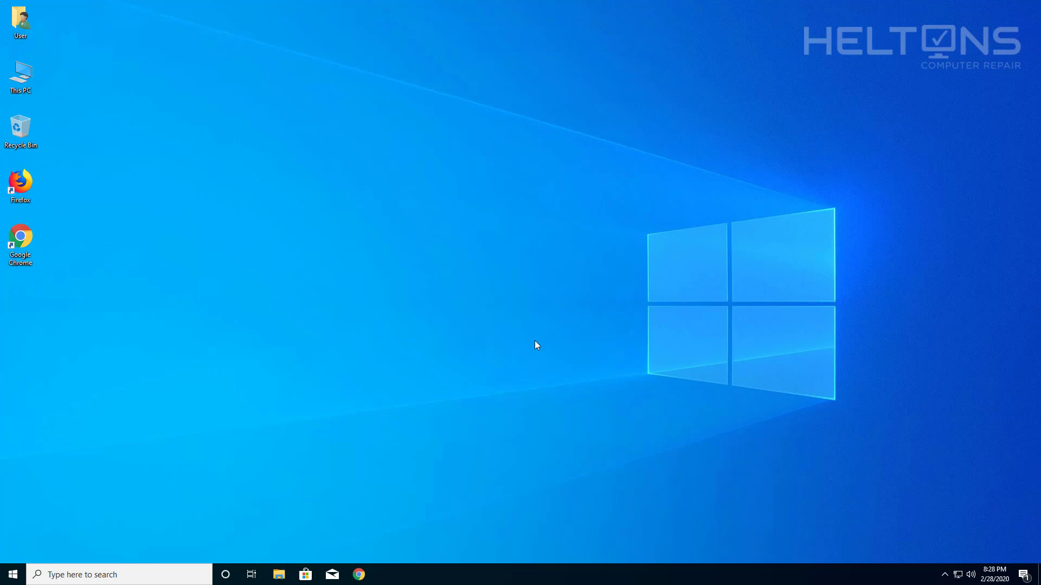
pyautogui.moveTo(328, 375)
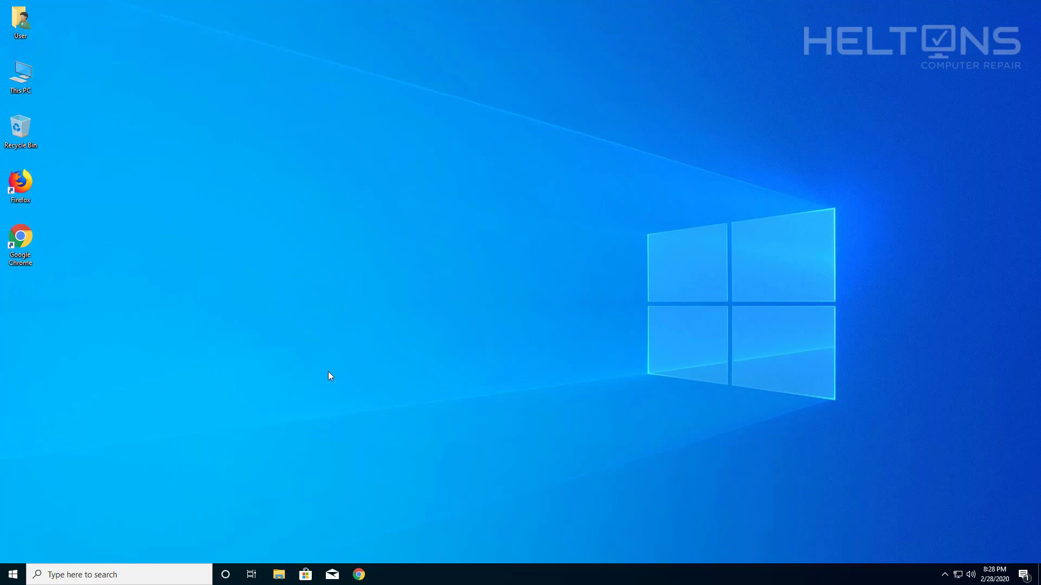
pyautogui.click(10, 574)
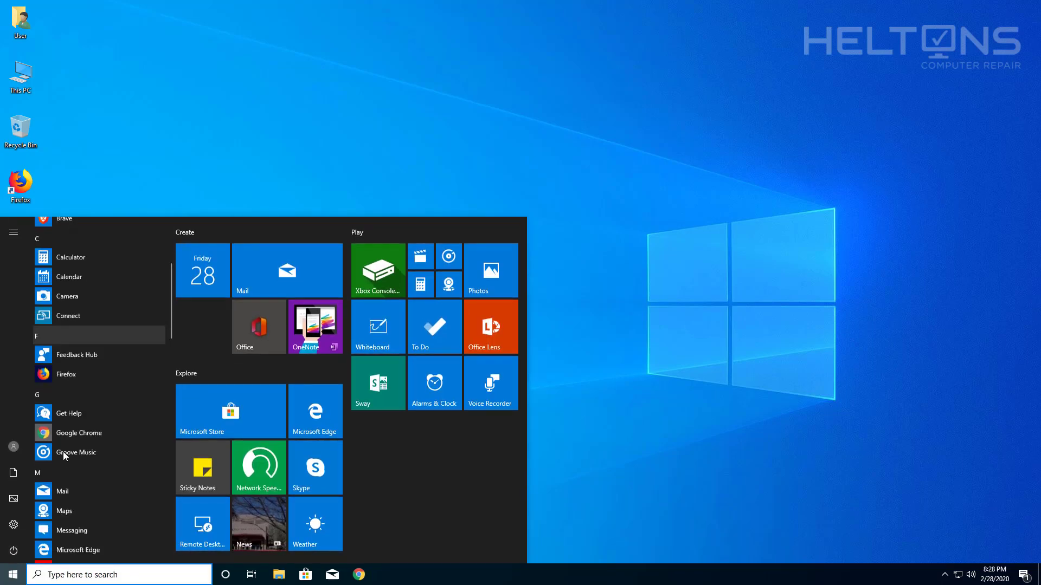
pyautogui.scroll(-3)
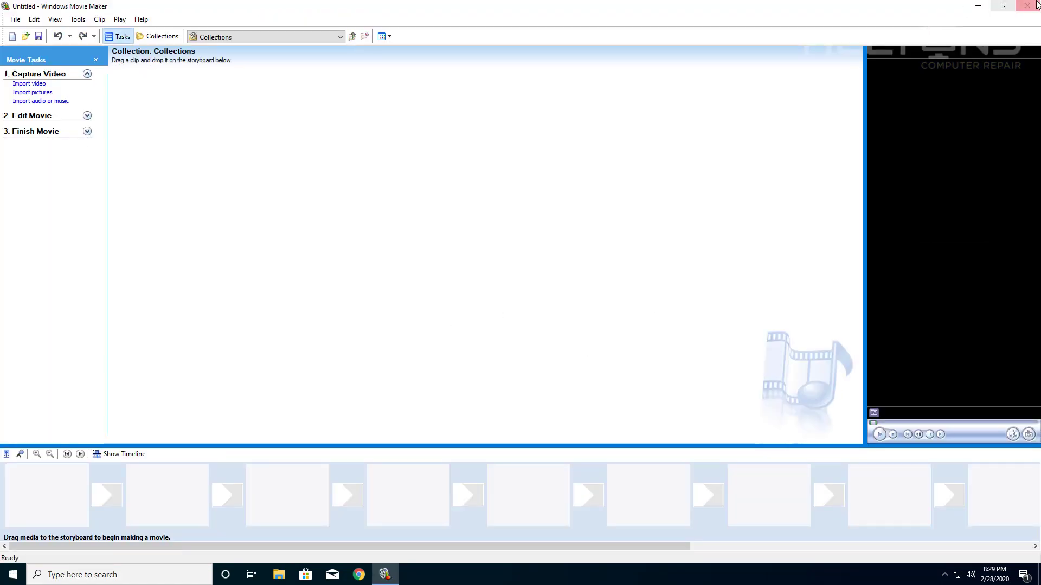
pyautogui.click(1028, 6)
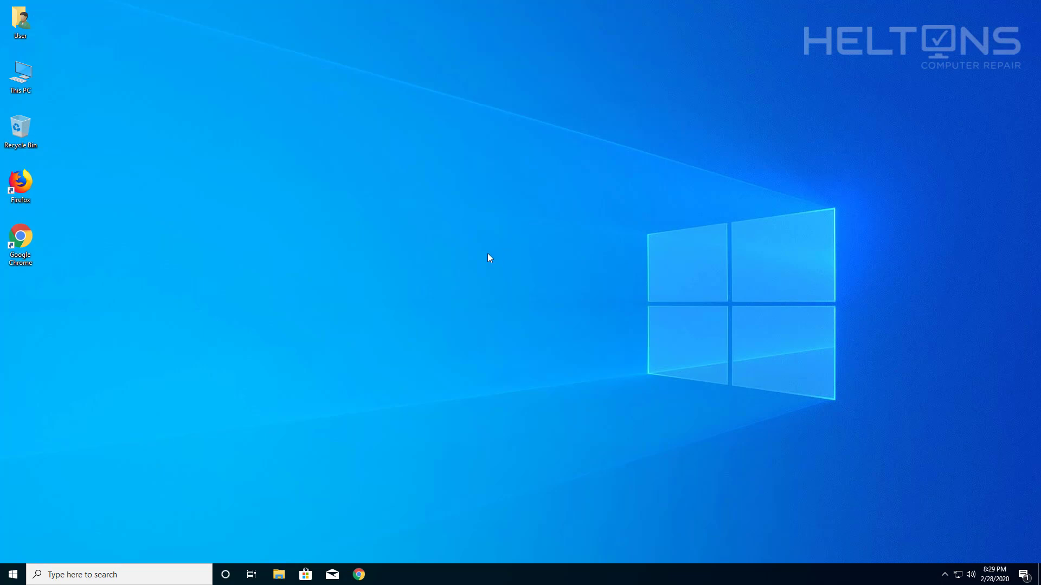
pyautogui.moveTo(486, 259)
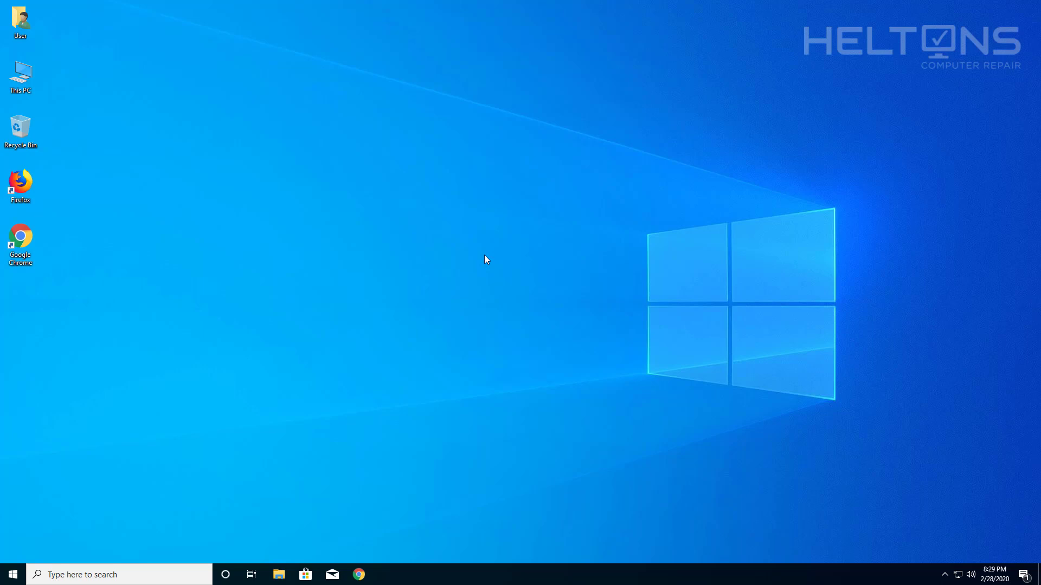
pyautogui.moveTo(487, 267)
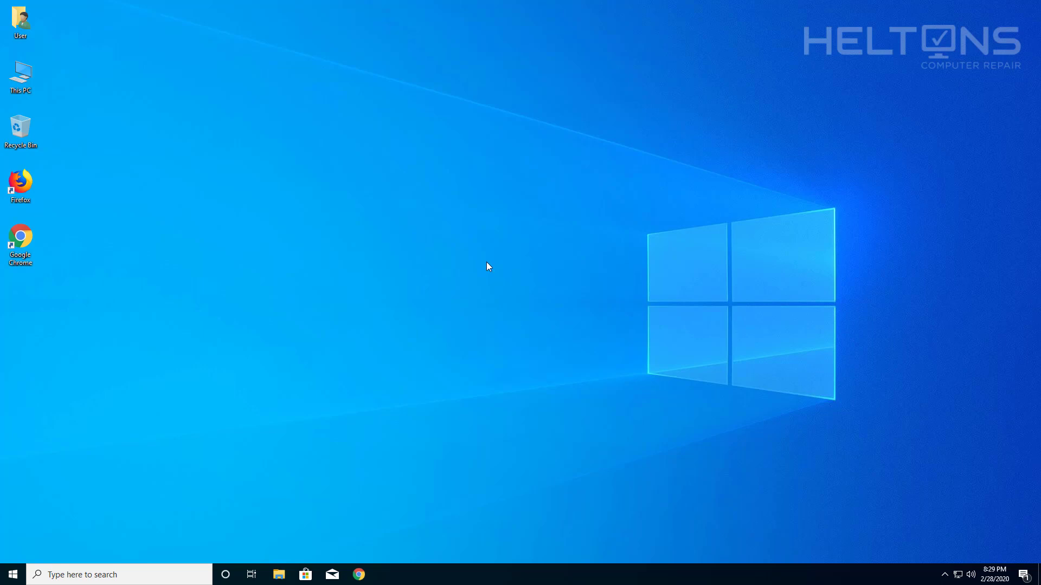
pyautogui.moveTo(353, 375)
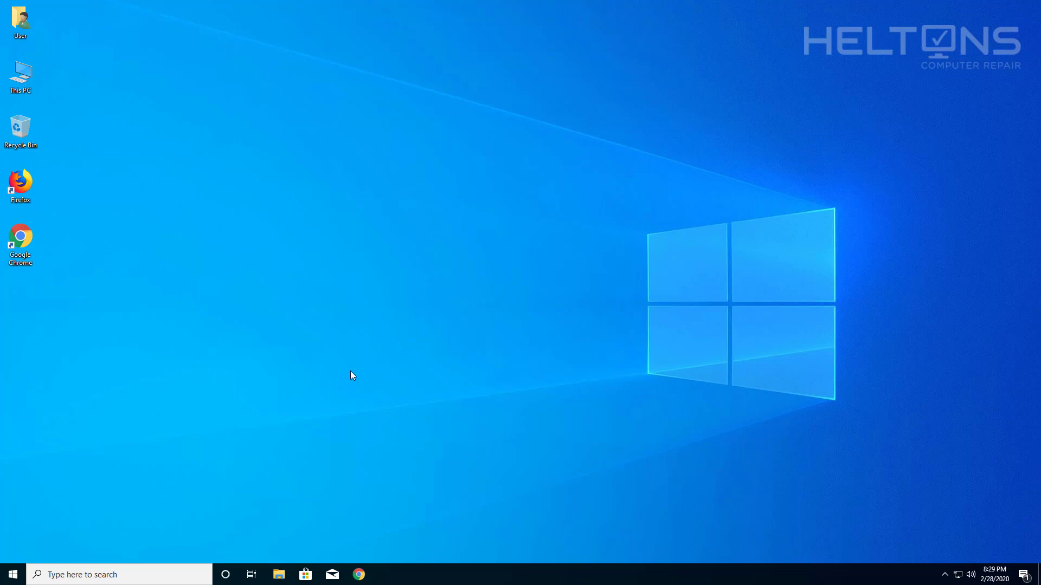
pyautogui.moveTo(526, 281)
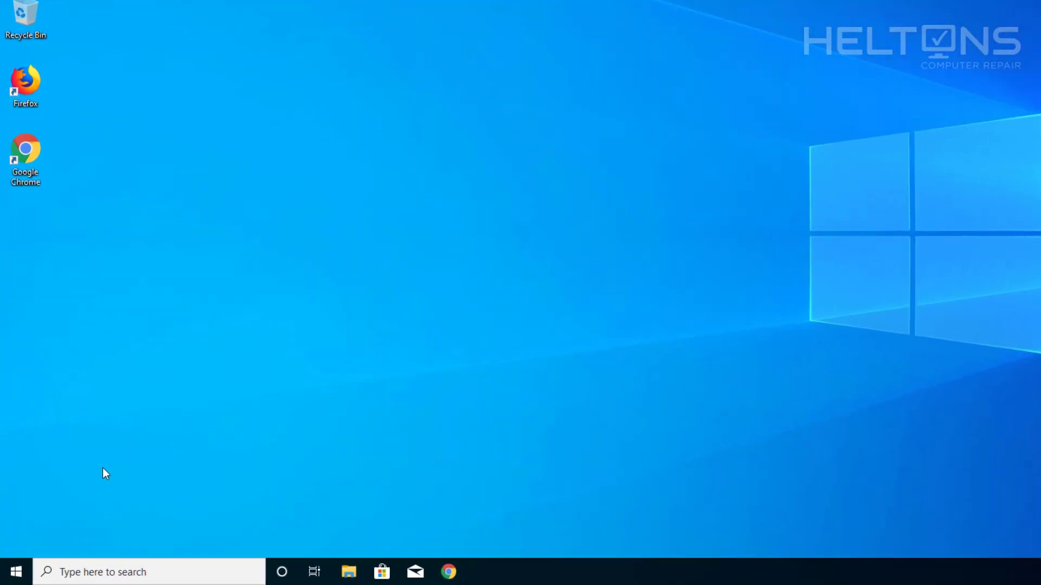
# From Start, go into system settings and begin removing Windows Movie Maker 2.6.
pyautogui.click(18, 570)
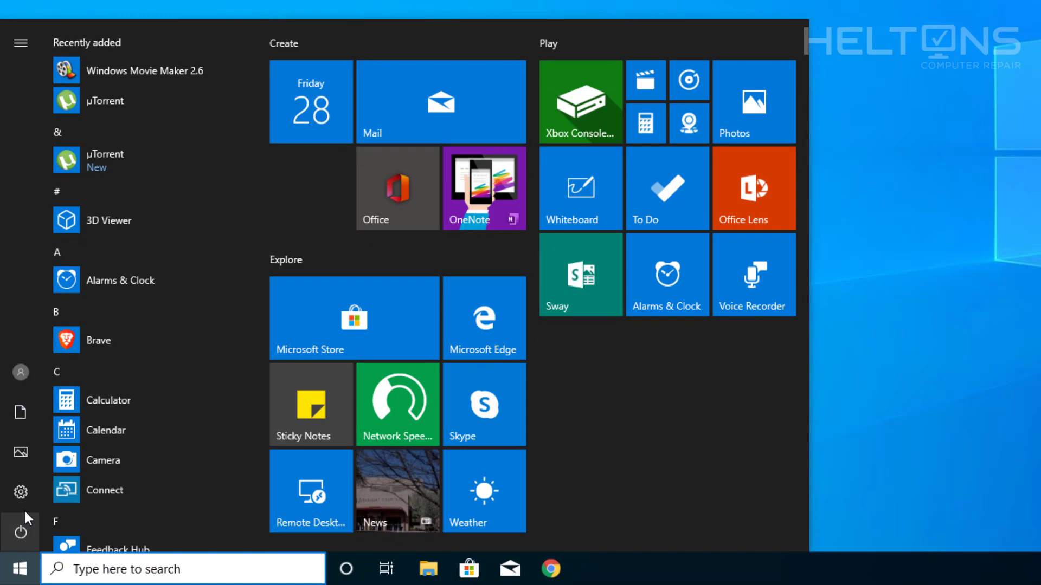
pyautogui.click(20, 489)
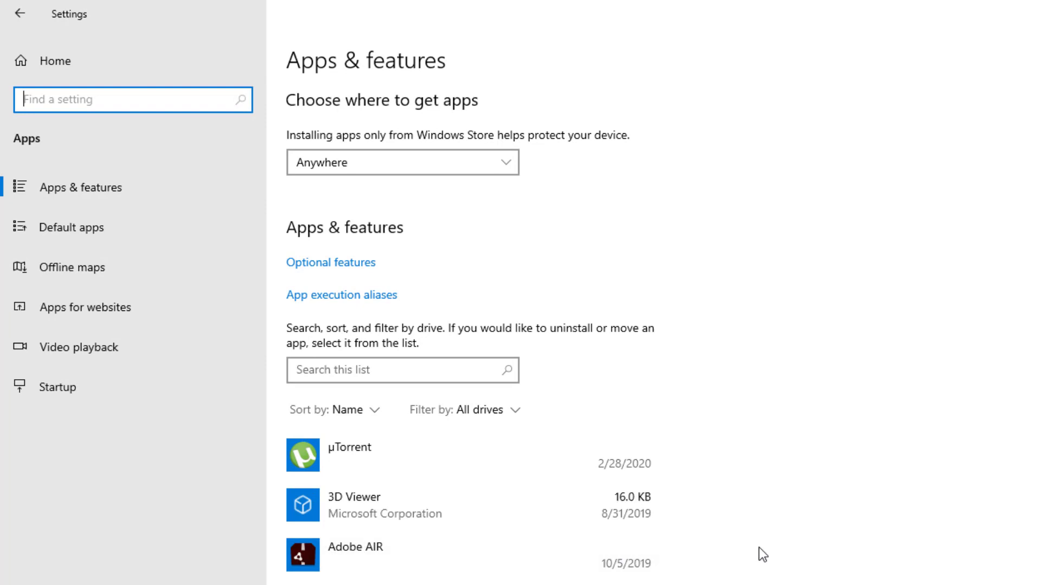
pyautogui.scroll(-3)
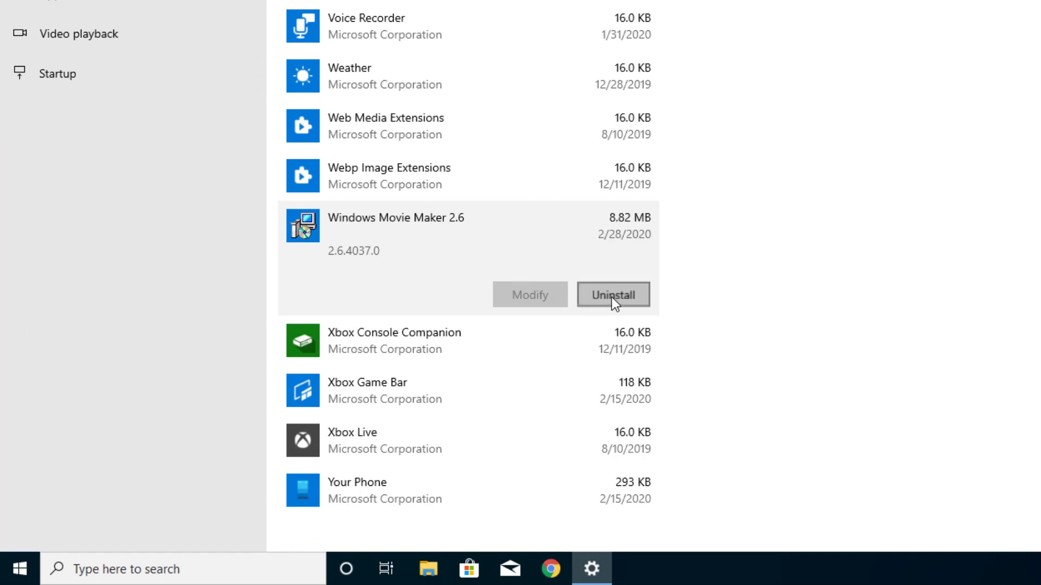
pyautogui.click(613, 295)
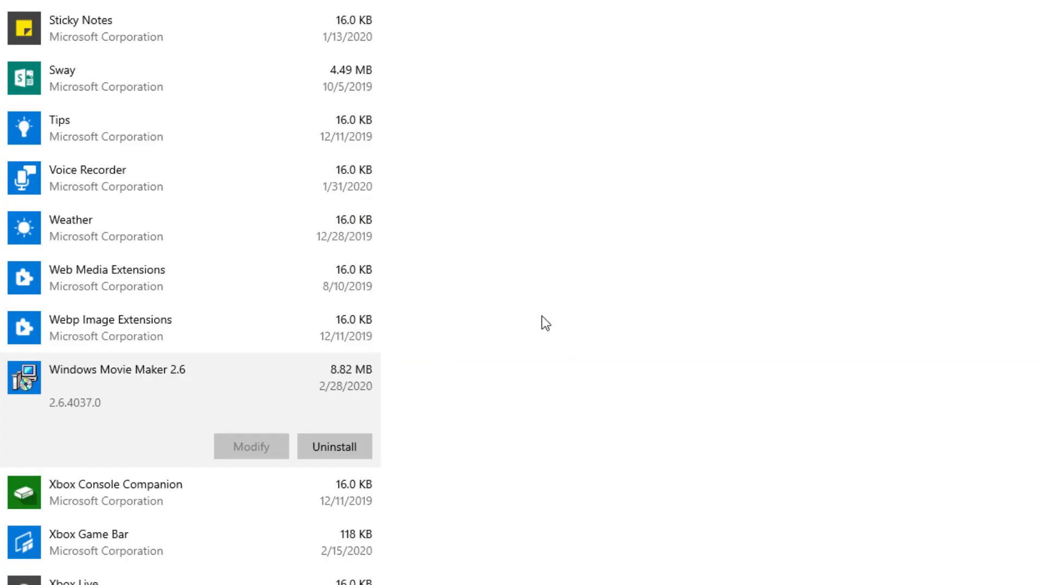
pyautogui.moveTo(473, 384)
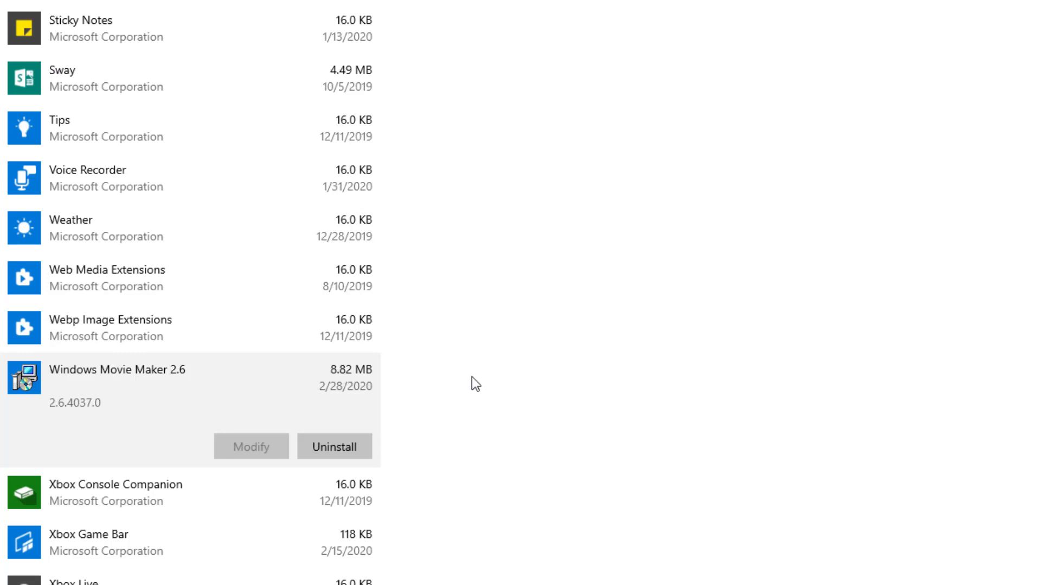
pyautogui.moveTo(430, 403)
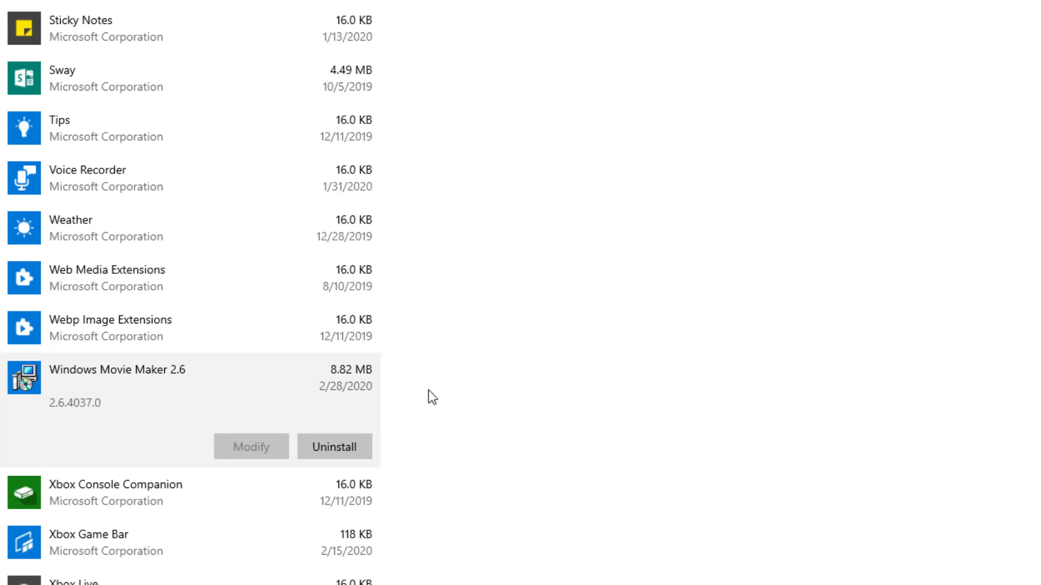
pyautogui.moveTo(323, 391)
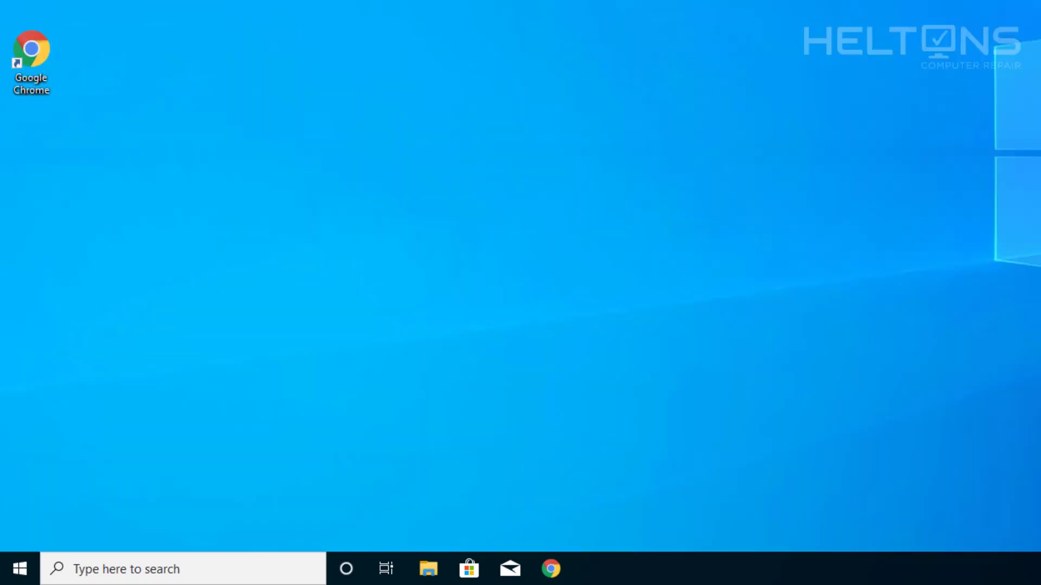
# Launch Control Panel from taskbar search and go to Uninstall a program under Programs.
pyautogui.click(17, 566)
pyautogui.write('control')
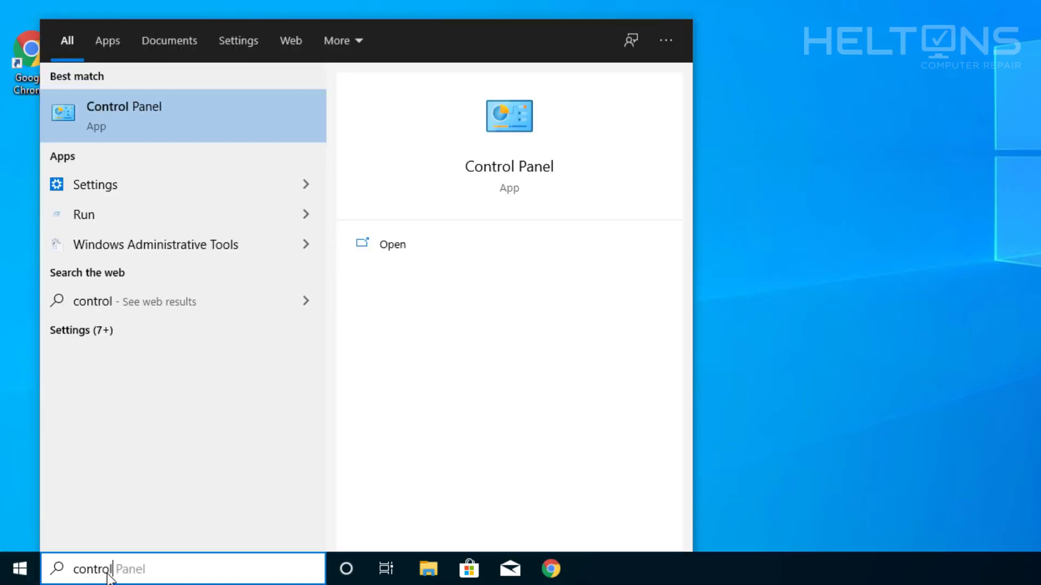
pyautogui.click(124, 115)
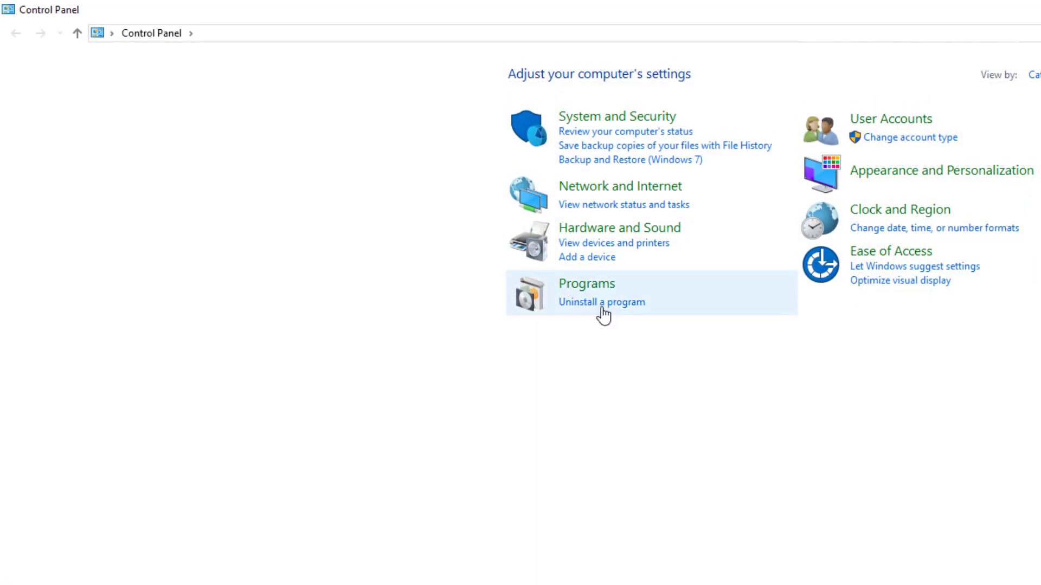
pyautogui.click(602, 301)
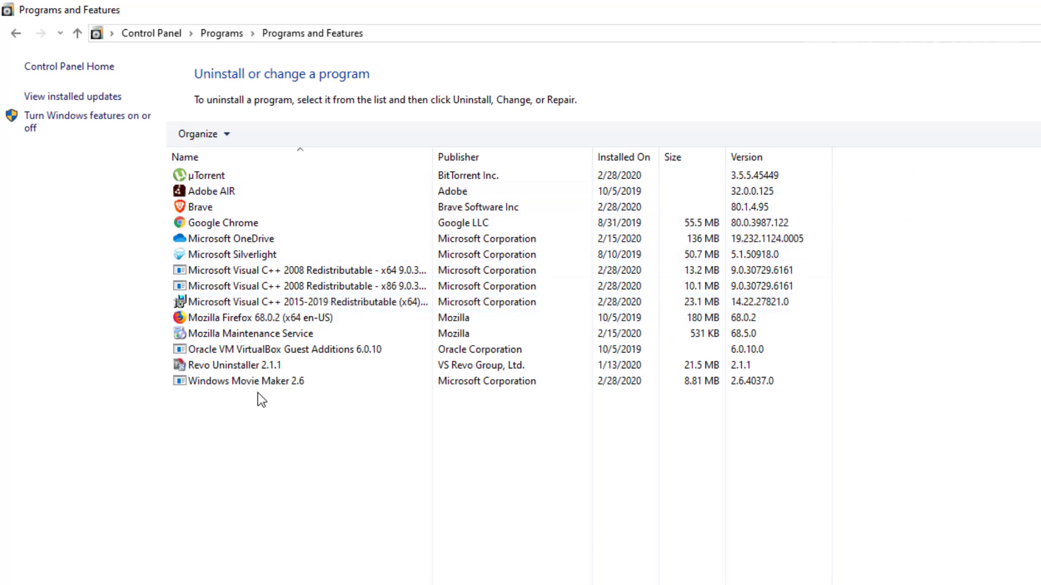
# Uninstall Windows Movie Maker 2.6, confirming the removal and the User Account Control prompt.
pyautogui.click(246, 382)
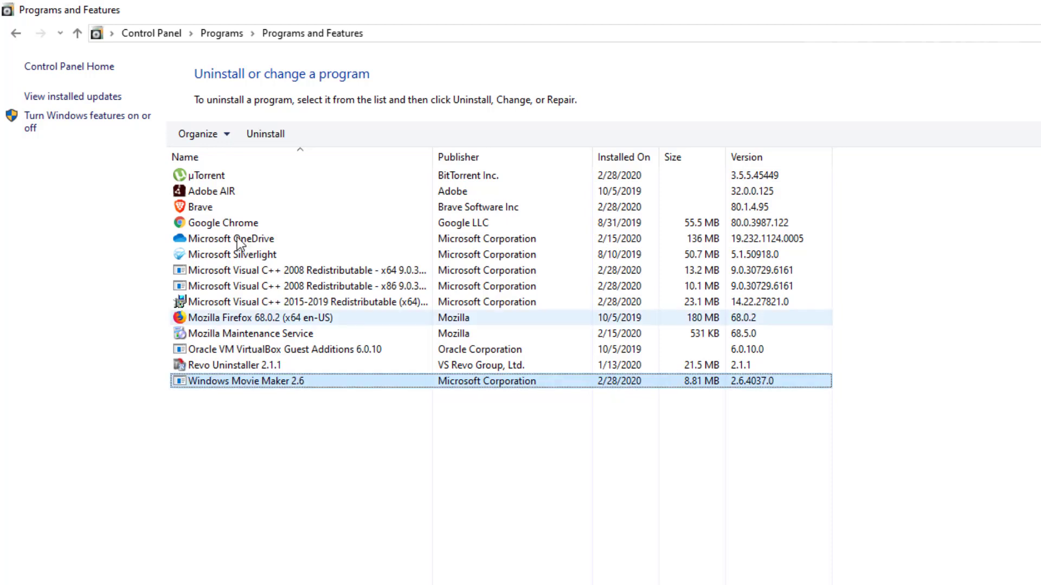
pyautogui.click(265, 134)
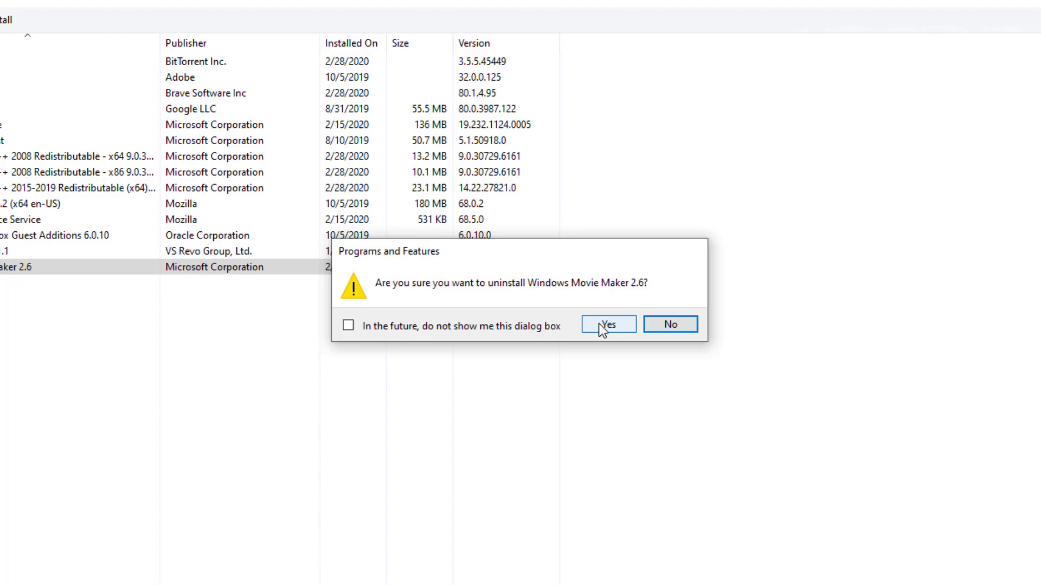
pyautogui.click(607, 325)
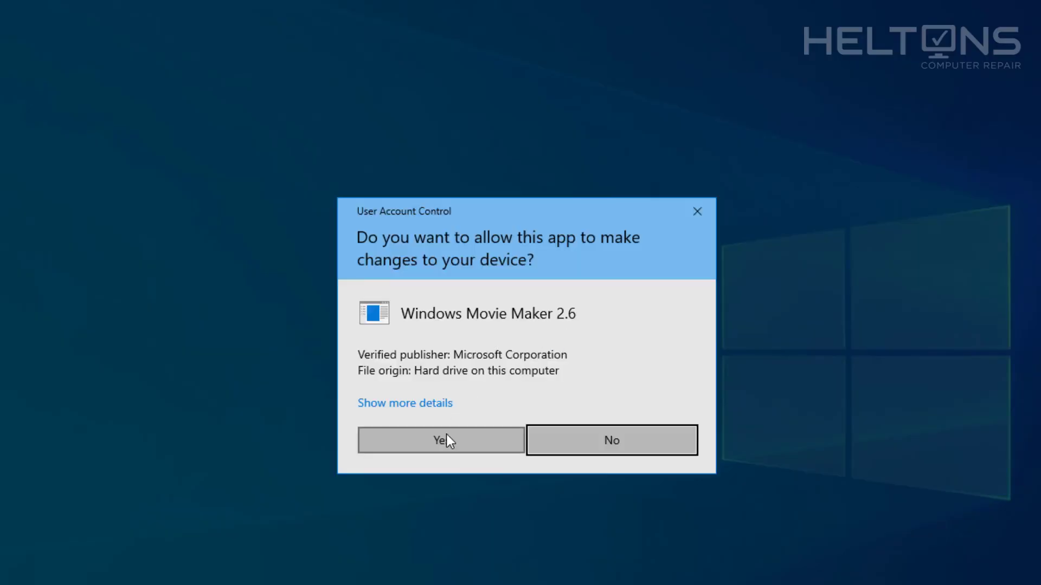
pyautogui.click(440, 440)
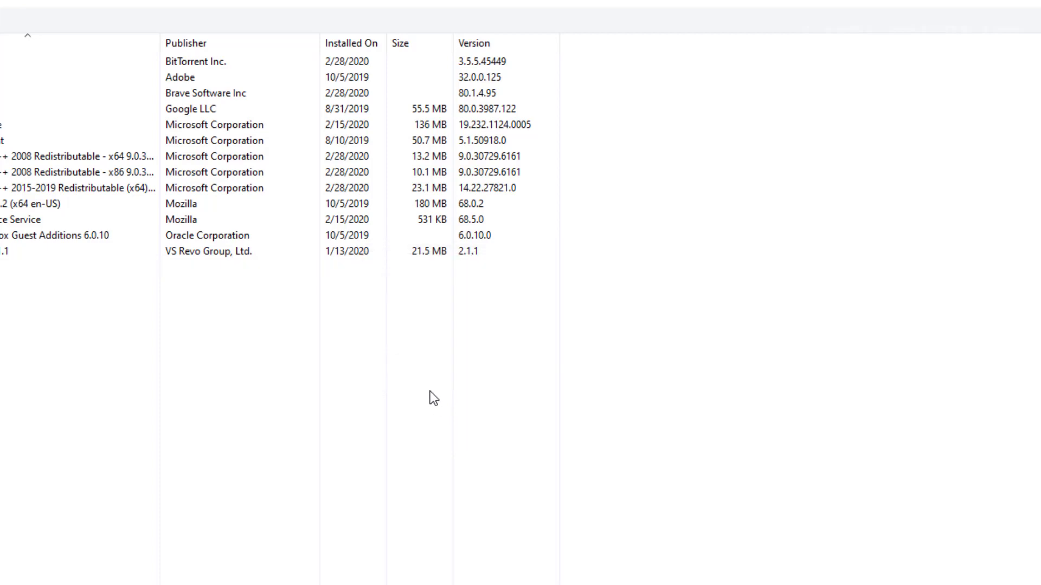